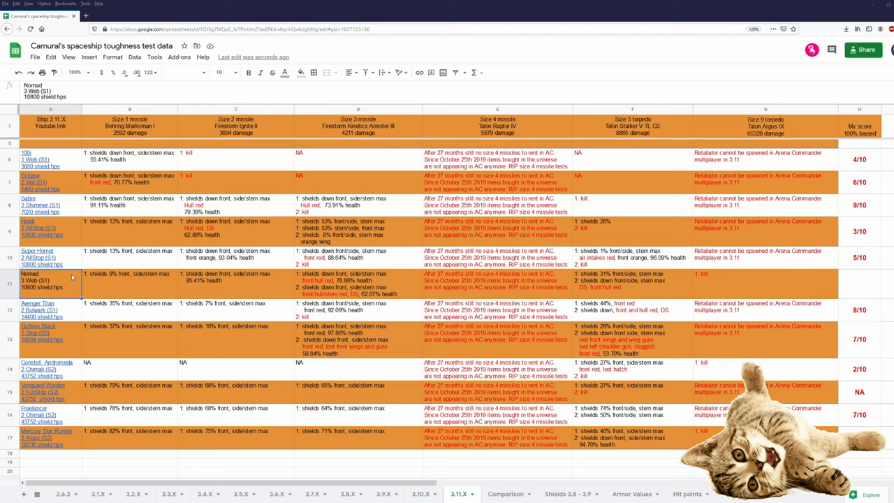
Review the Nomad's missile and torpedo results against the Super Hornet, then show the Comparison sheet
click(129, 256)
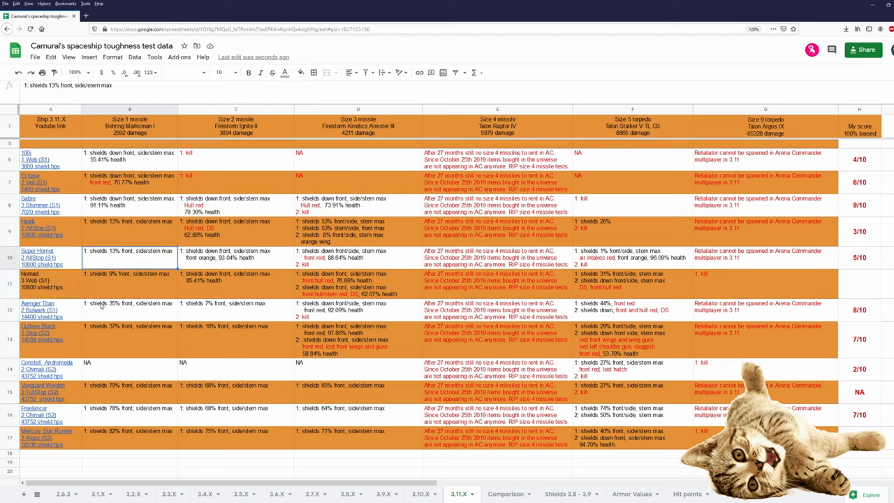
click(129, 282)
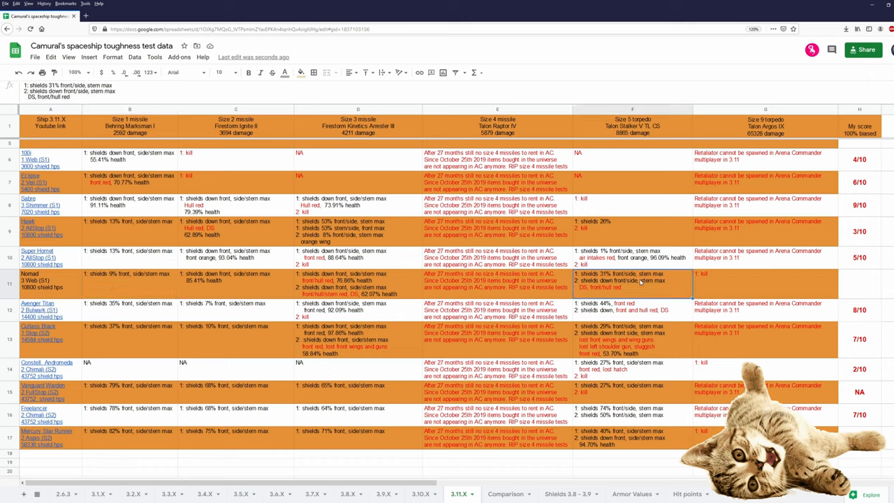
click(631, 257)
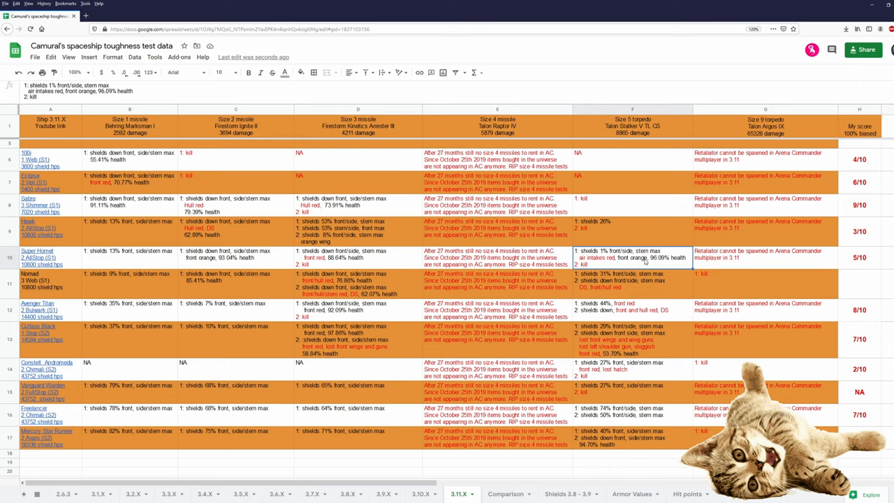
click(631, 282)
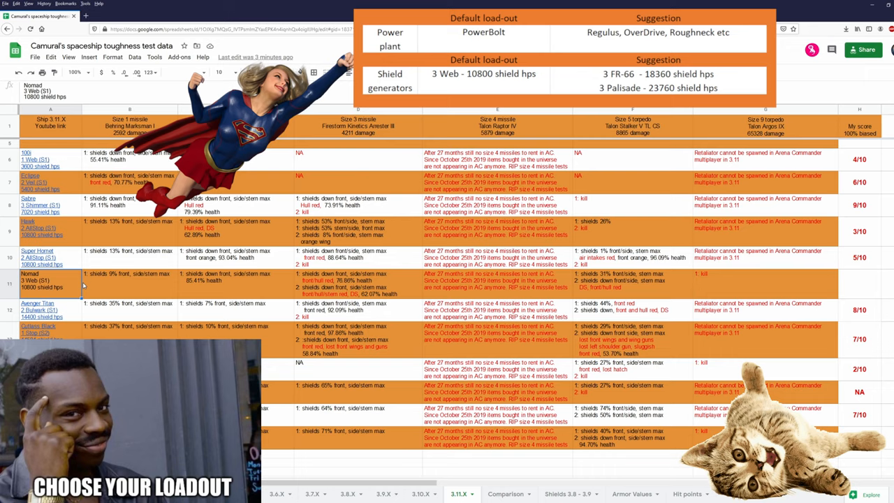
mouse_move(279, 348)
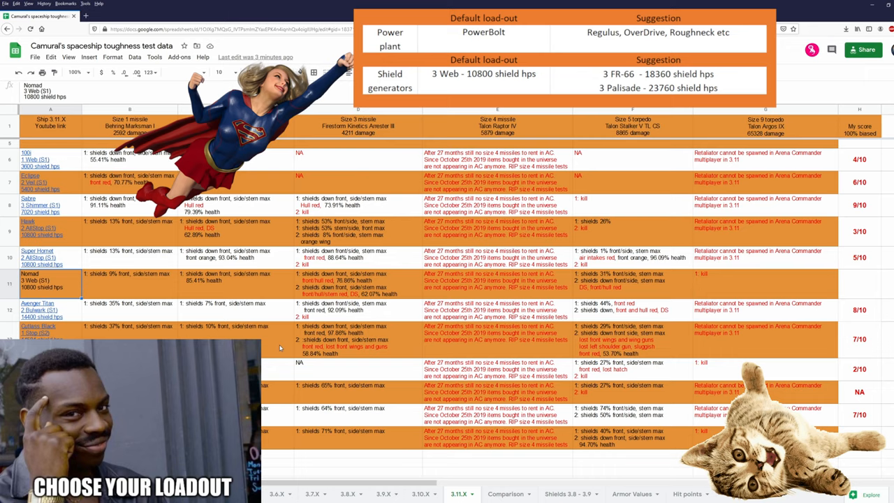
click(505, 494)
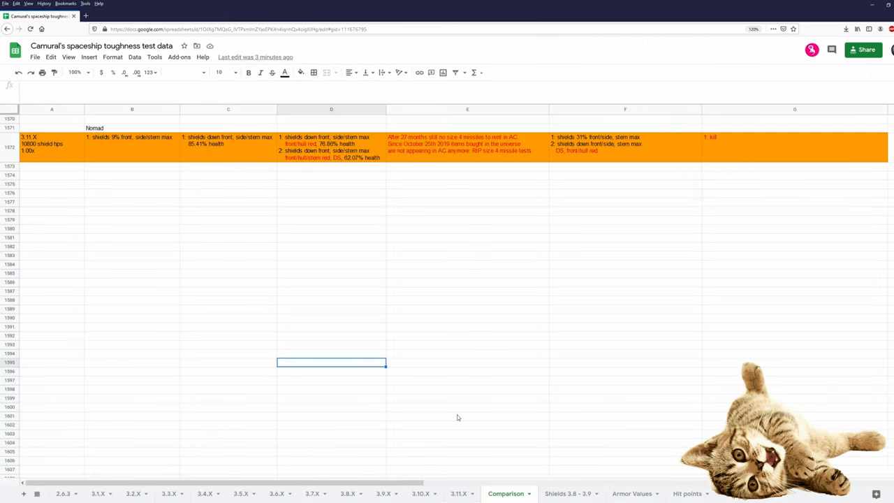
mouse_move(439, 399)
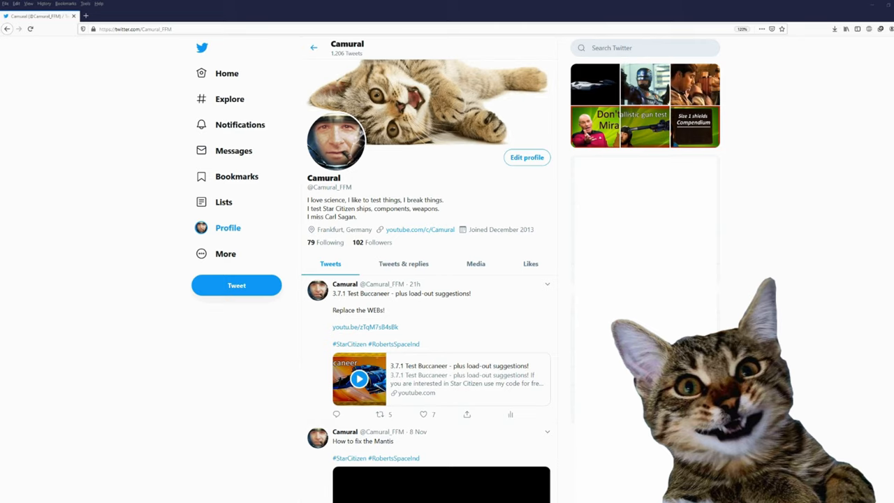
mouse_move(800, 217)
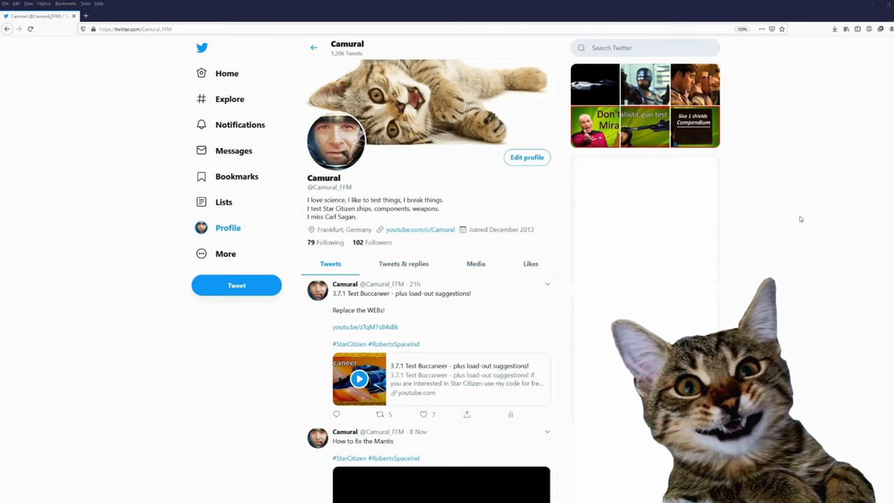
mouse_move(327, 196)
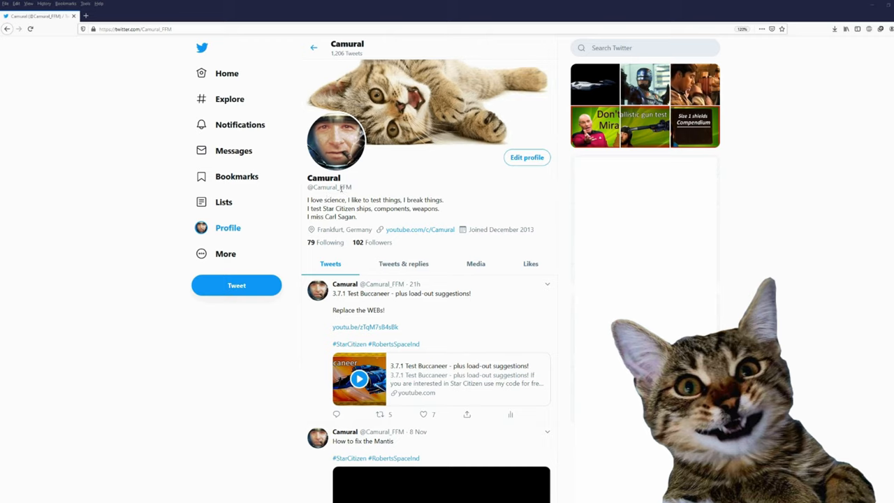
double_click(346, 187)
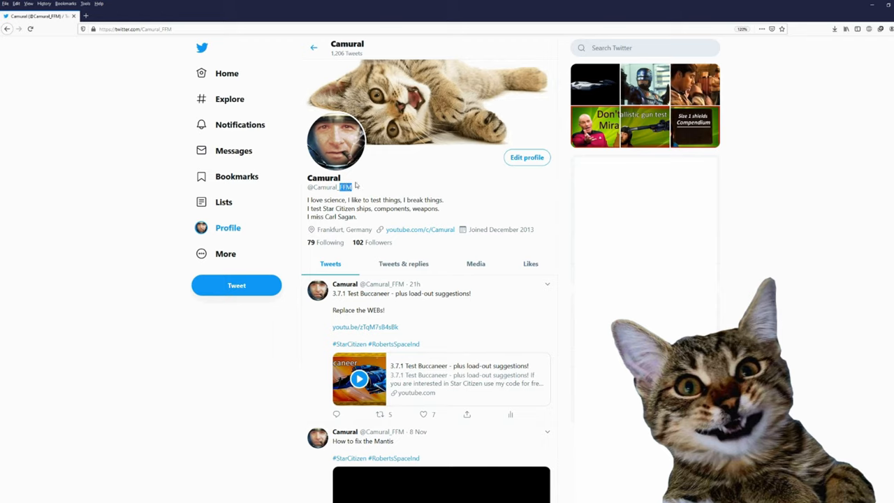
mouse_move(771, 250)
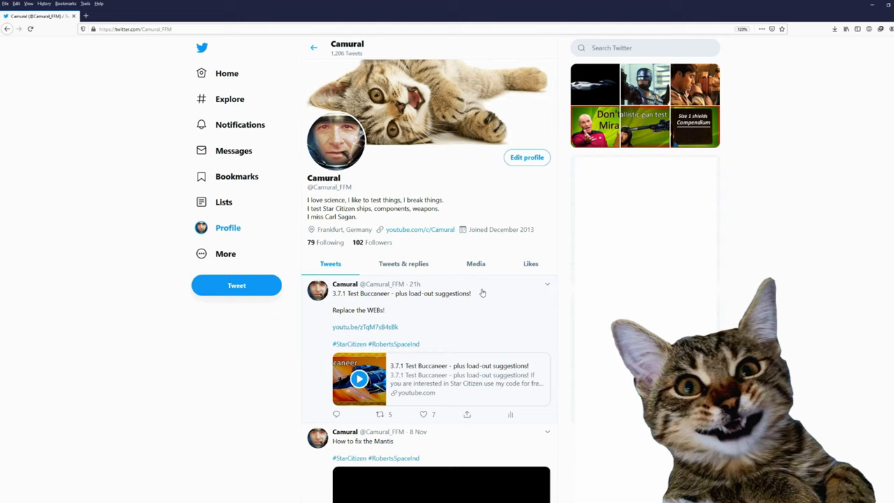
scroll(down, 3)
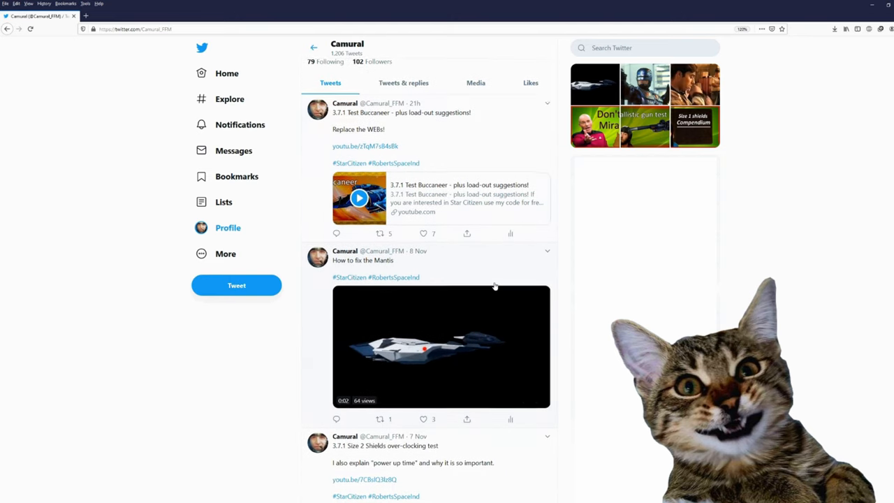
scroll(down, 3)
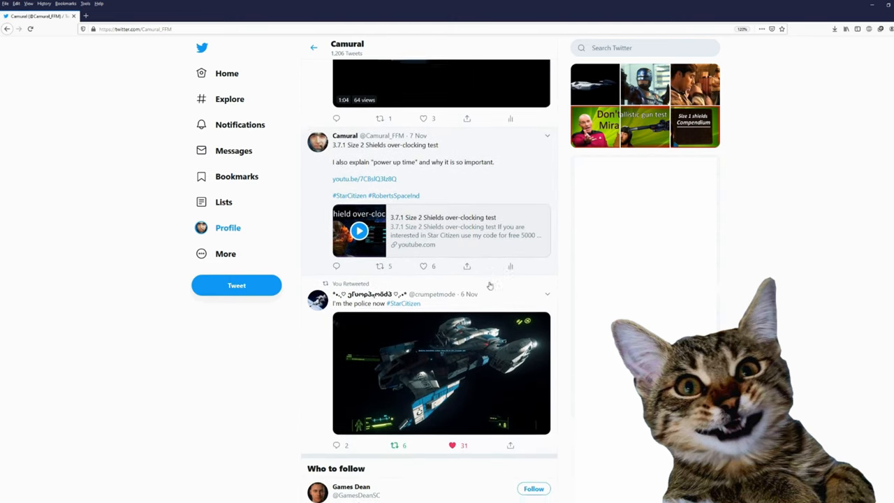